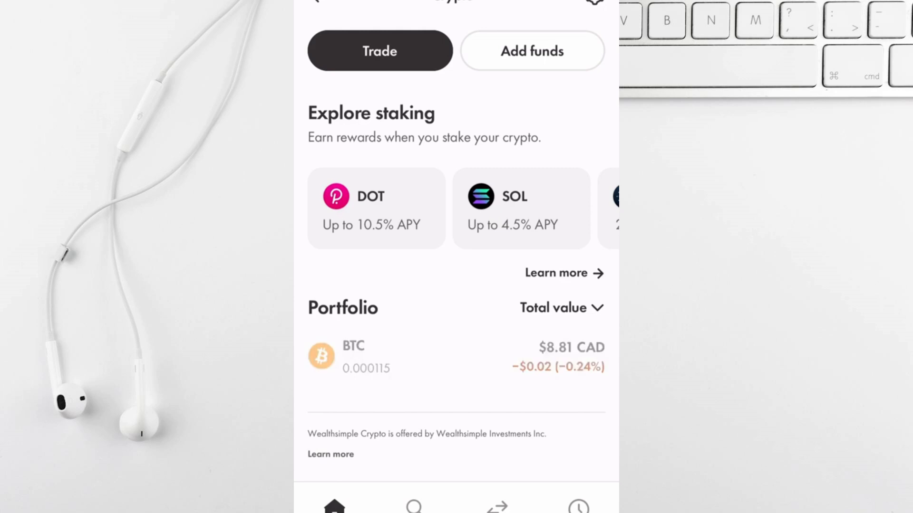
From the portfolio, go into the Bitcoin holding and start trading BTC
left_click(379, 51)
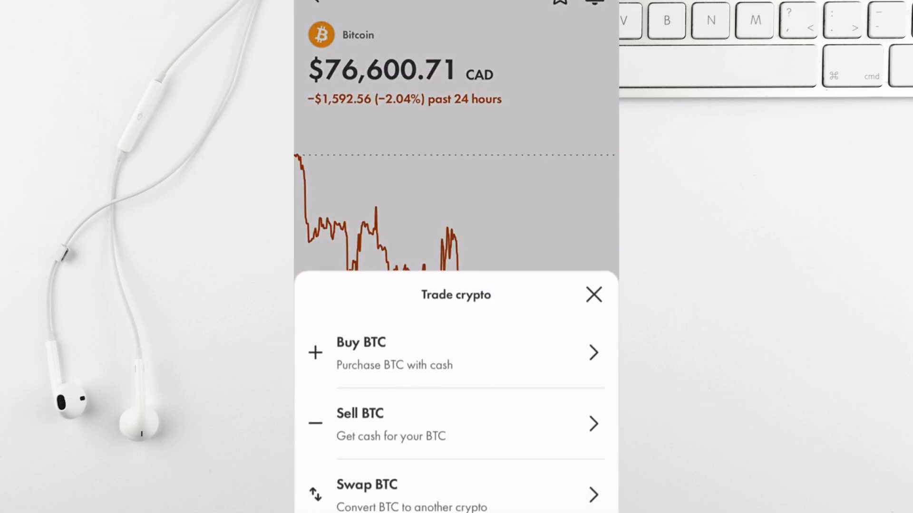
left_click(367, 492)
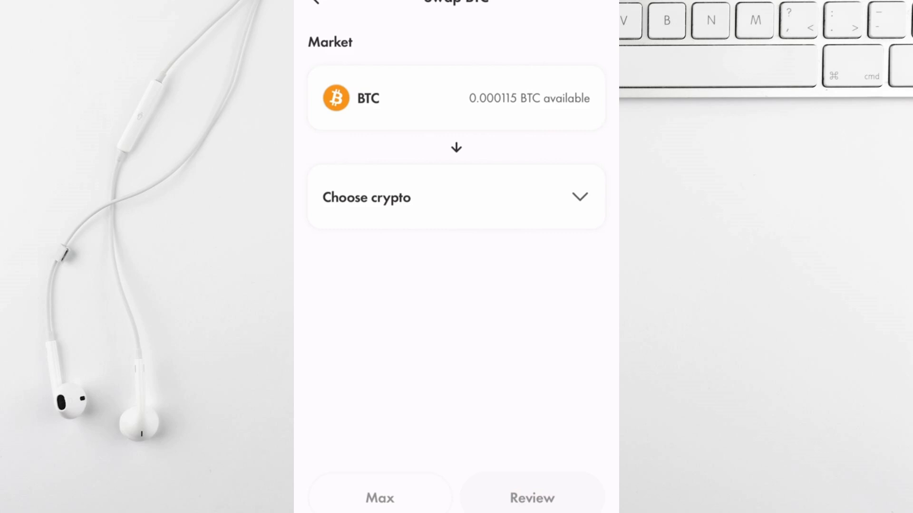
Choose ETH as the crypto to receive for the full 0.000115 BTC and proceed to review
left_click(456, 197)
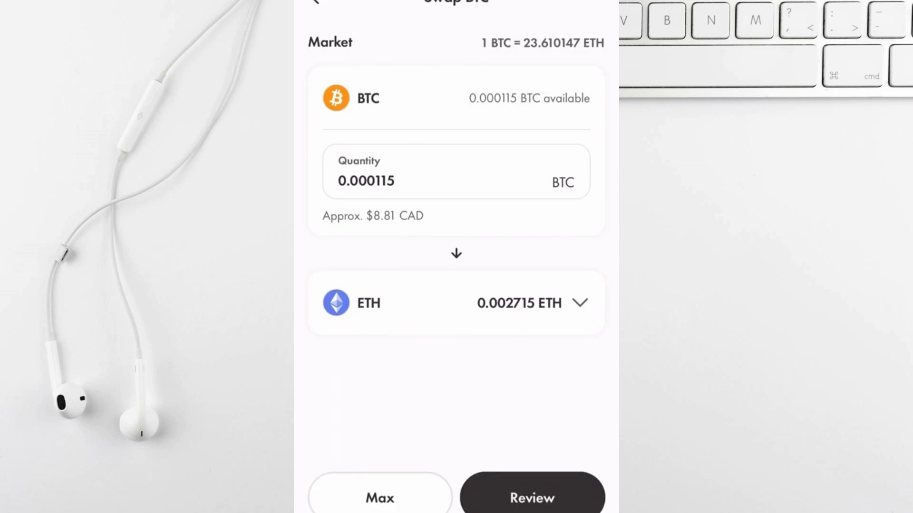
left_click(531, 496)
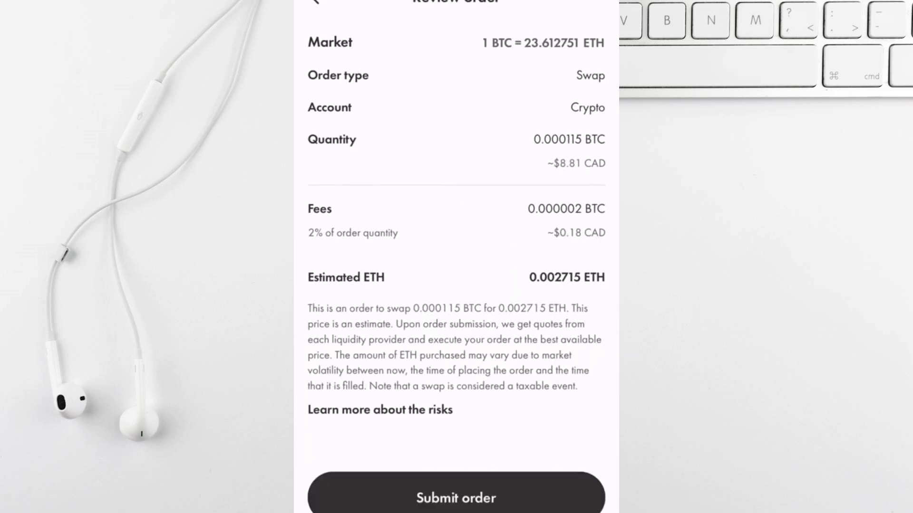